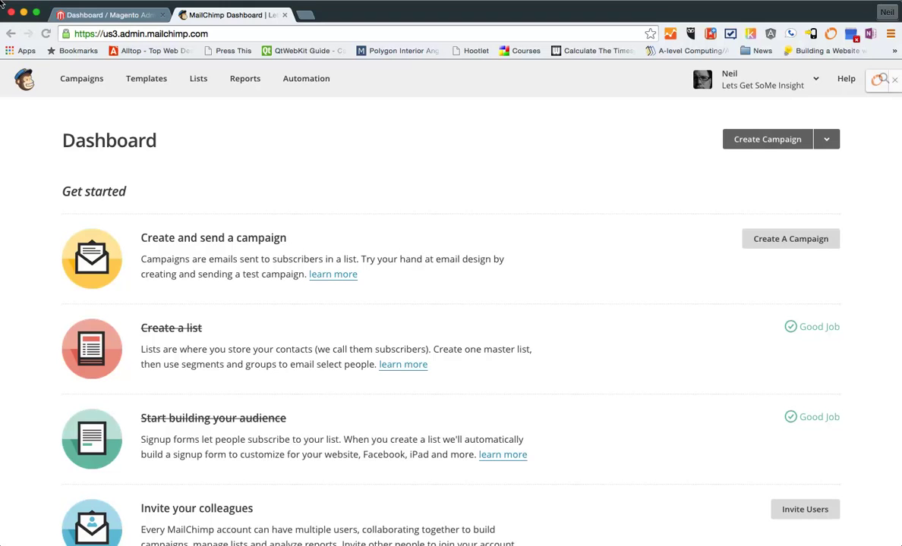
mouse_move(437, 249)
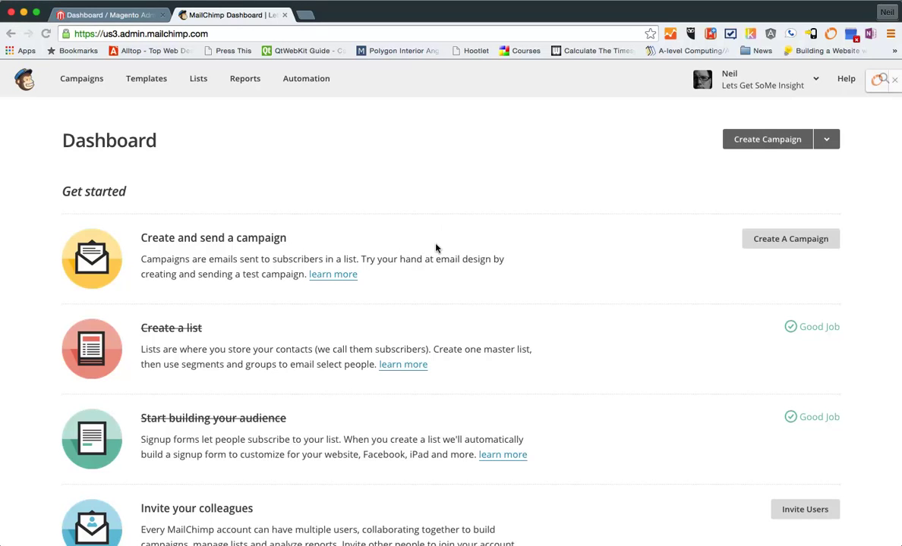
- Go to Mailchimp's Lists and bring up the Blog Subscribers list's signup form options
scroll("down", 3)
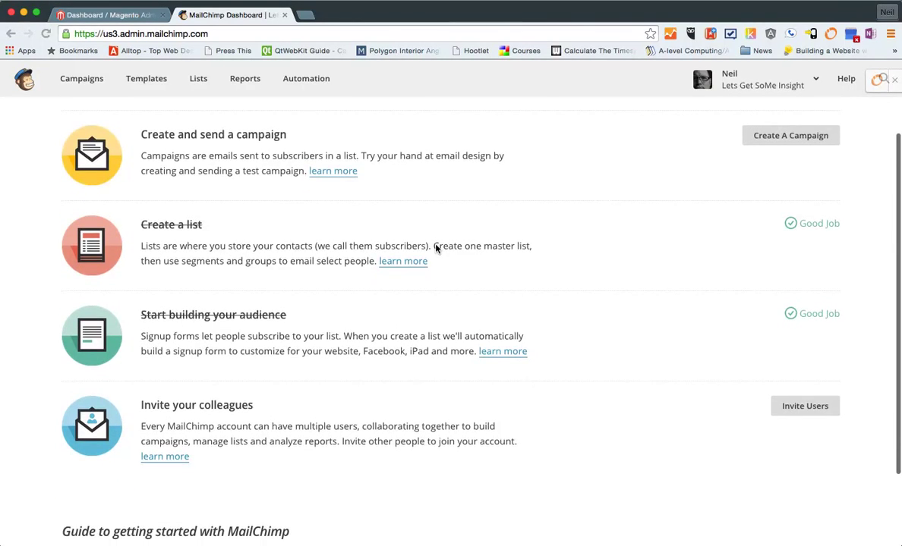
scroll("down", 3)
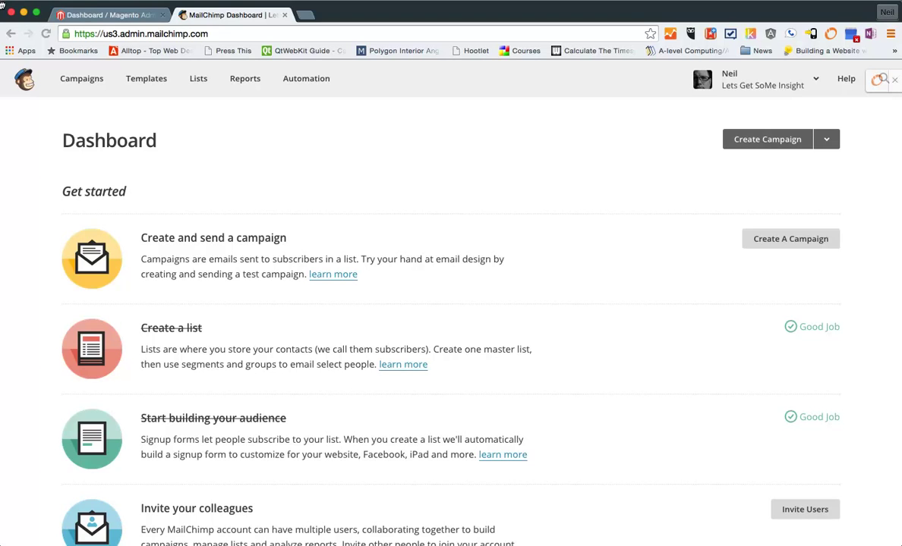
mouse_move(198, 79)
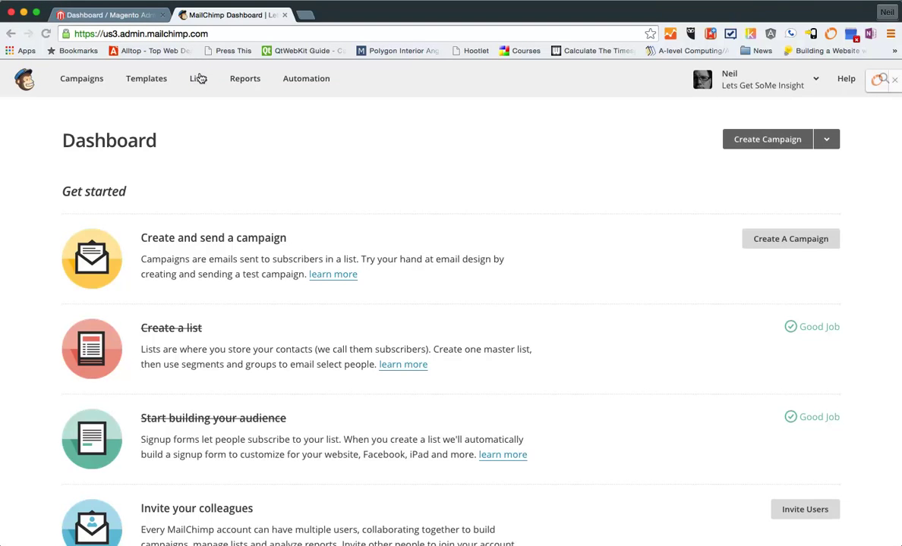
left_click(197, 79)
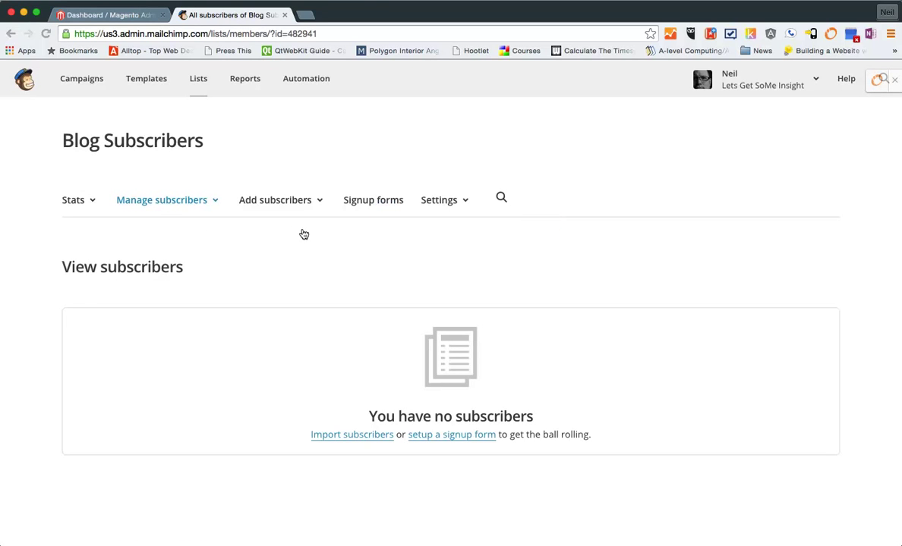
left_click(373, 201)
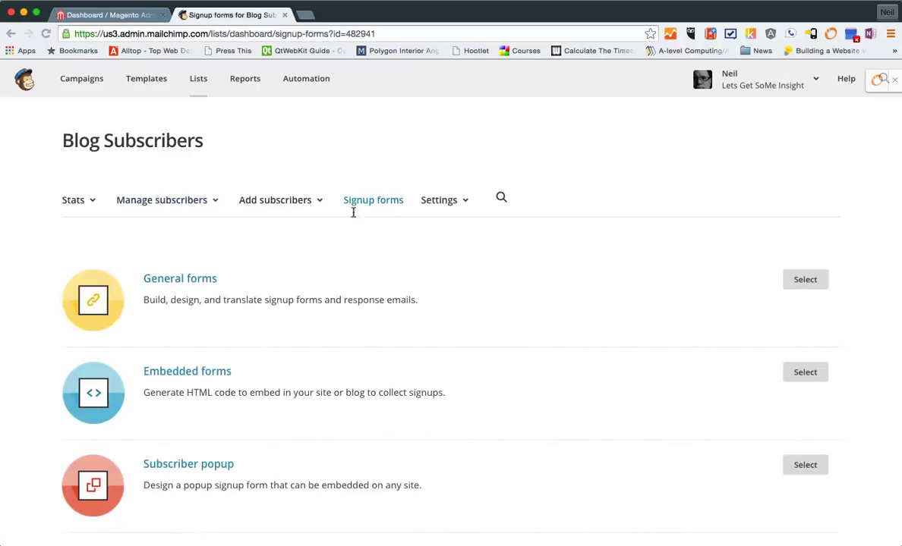
- Choose the embedded HTML form and reach its copy/paste code box with the code selected
scroll("down", 3)
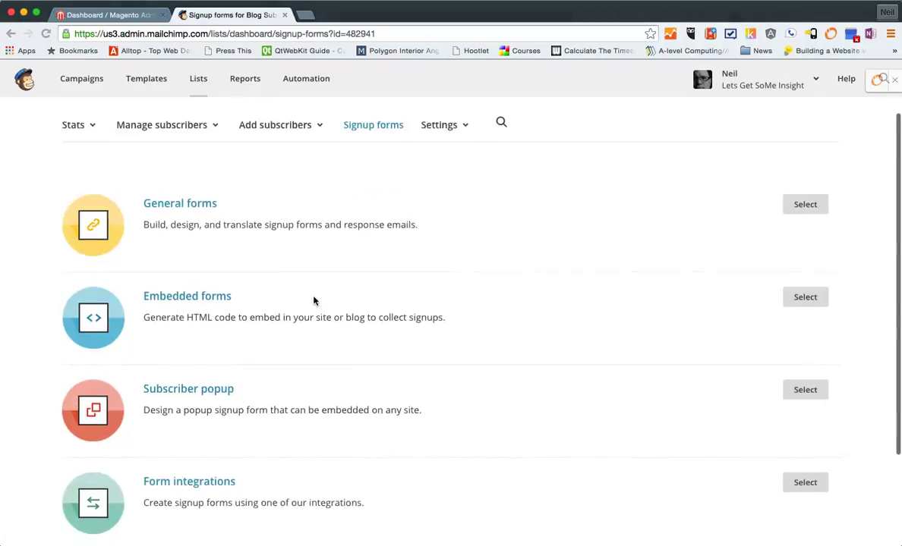
left_click(804, 296)
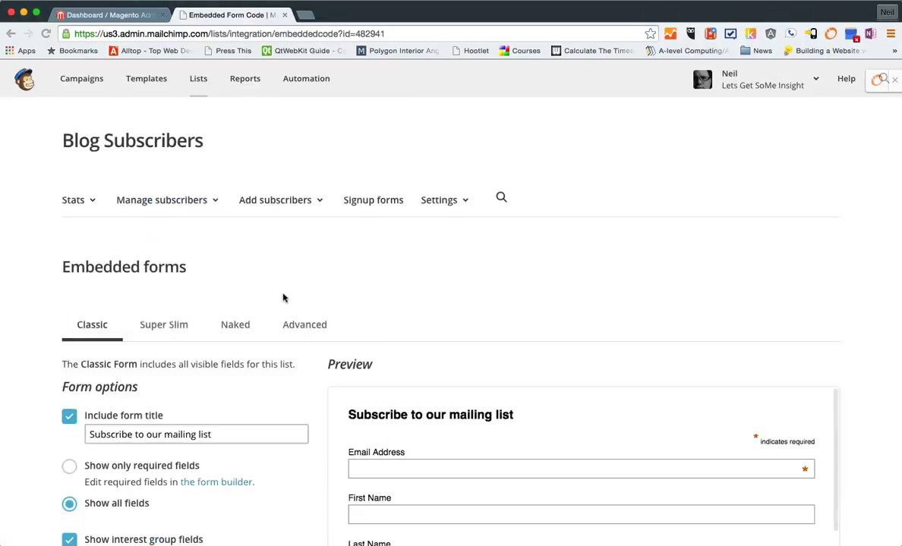
scroll("down", 3)
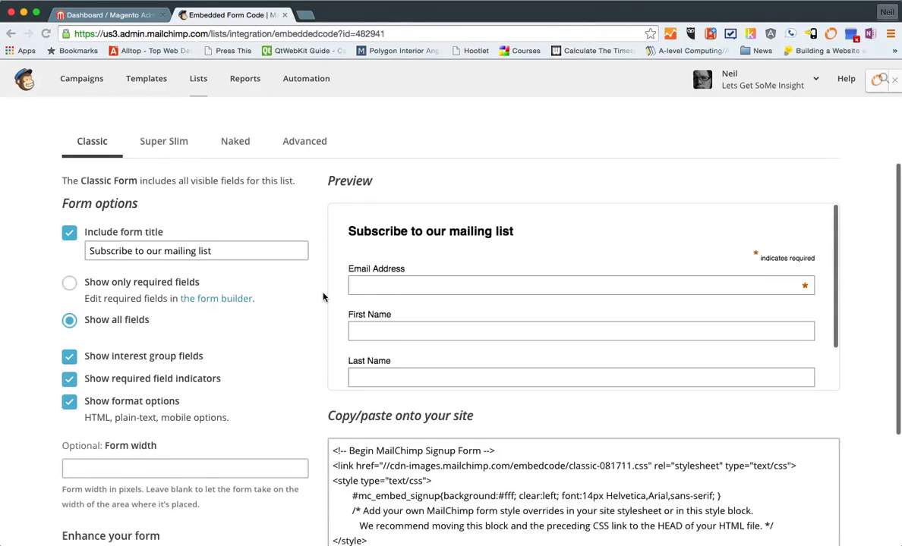
scroll("down", 3)
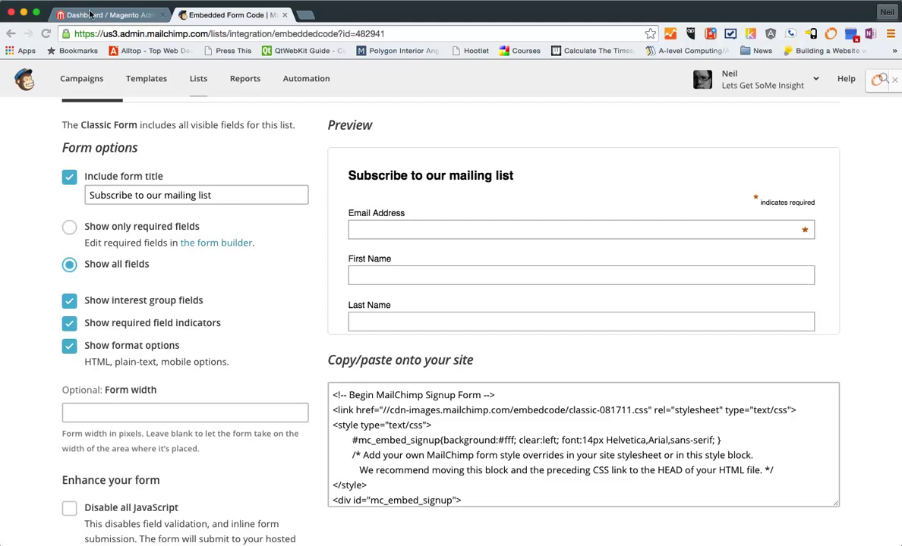
scroll("down", 3)
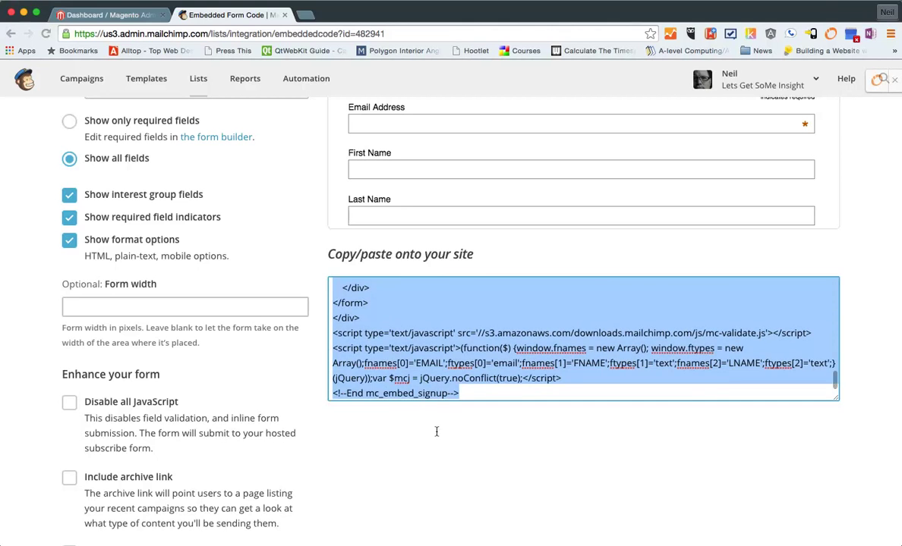
mouse_move(455, 427)
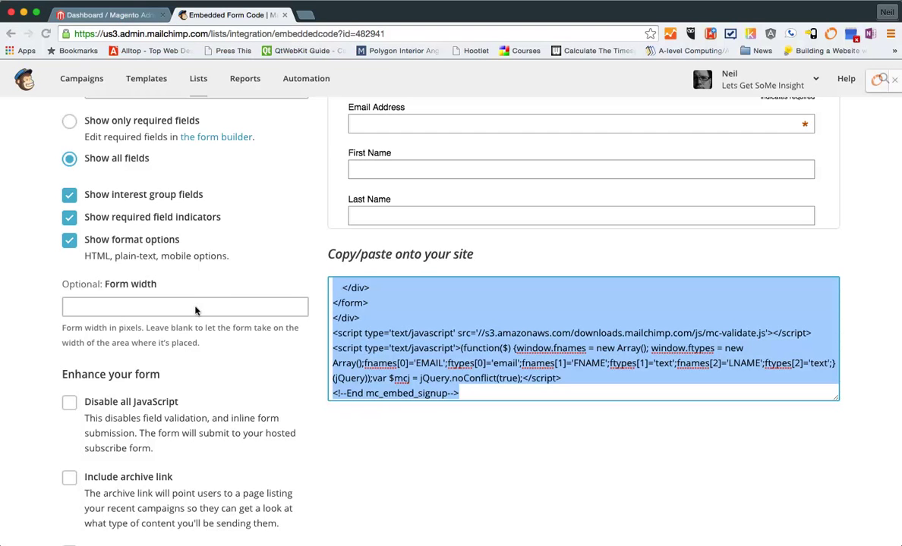
- Return to the Magento admin, dismiss the notice, and show the Manage Pages list via CMS > Pages
left_click(106, 15)
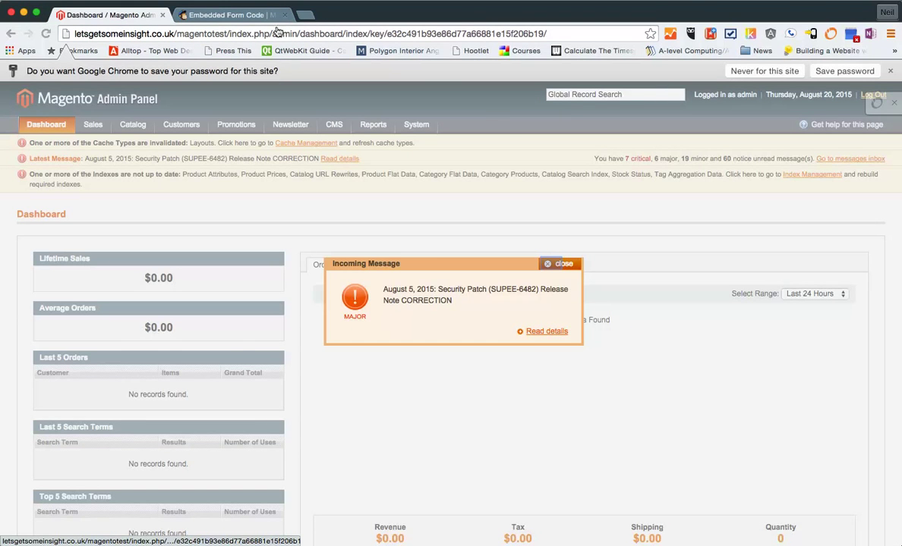
left_click(564, 264)
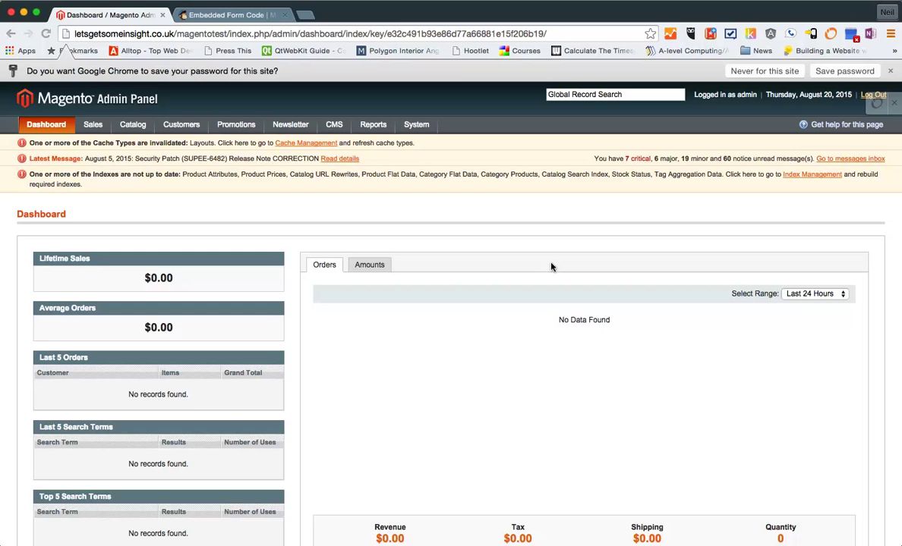
mouse_move(340, 128)
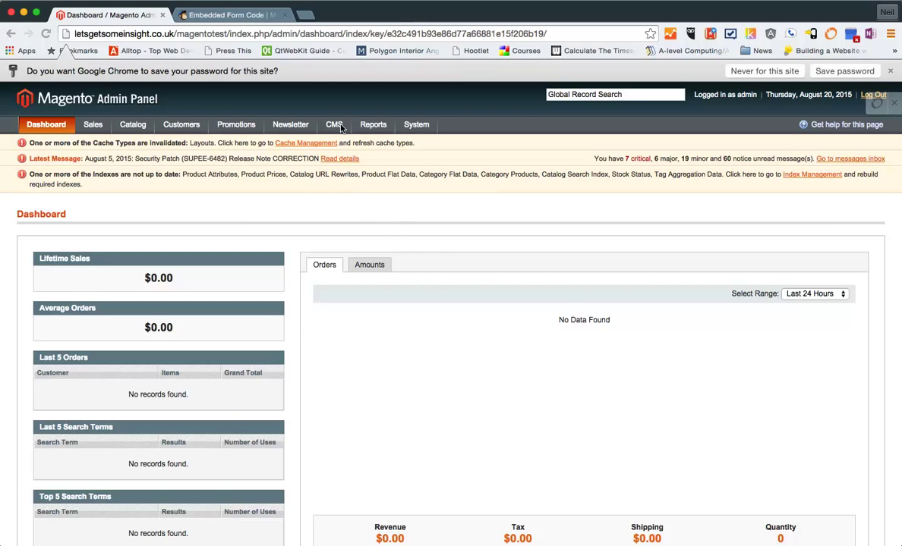
left_click(334, 125)
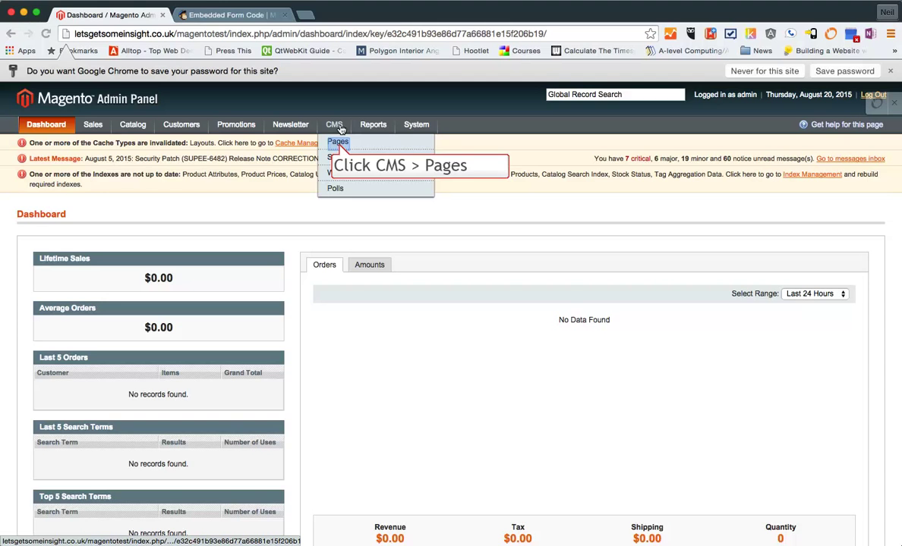
left_click(336, 143)
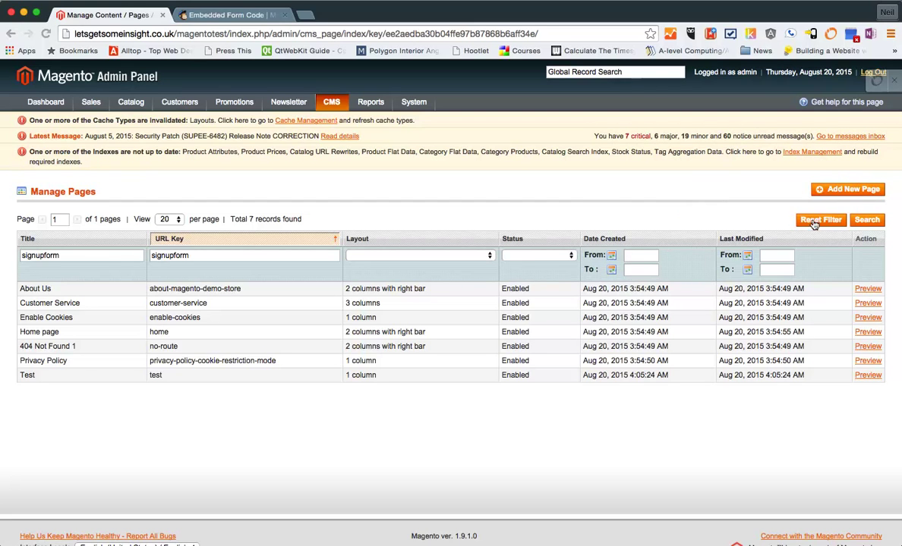
- Start a new CMS page and give it the URL key 'signupform'
left_click(847, 188)
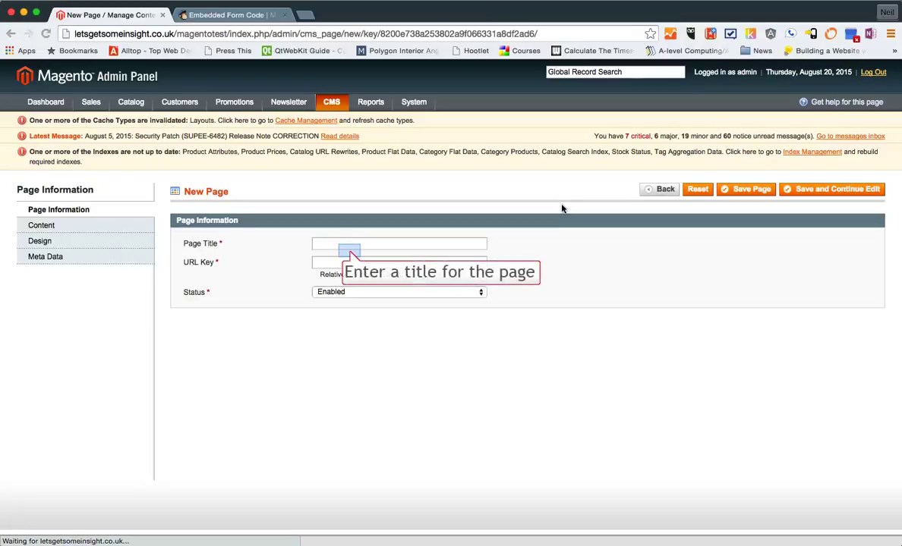
mouse_move(525, 207)
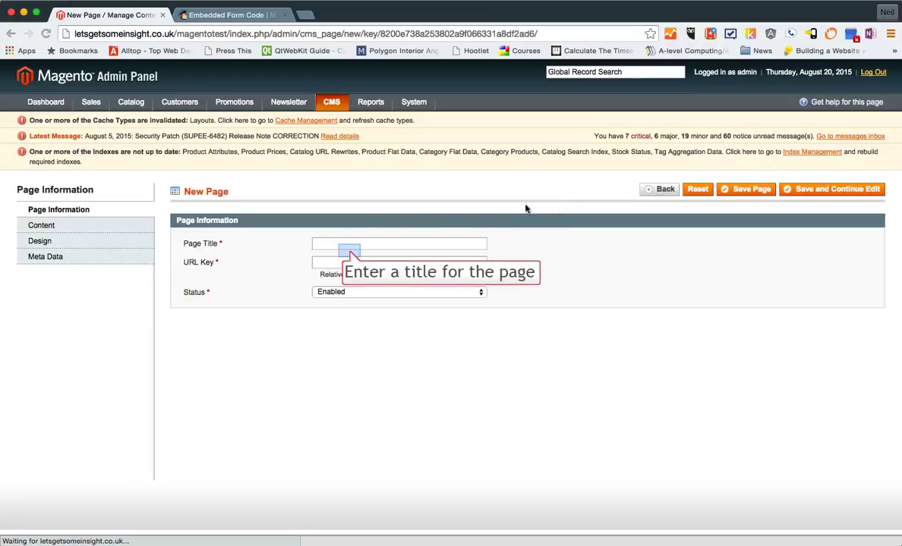
left_click(349, 243)
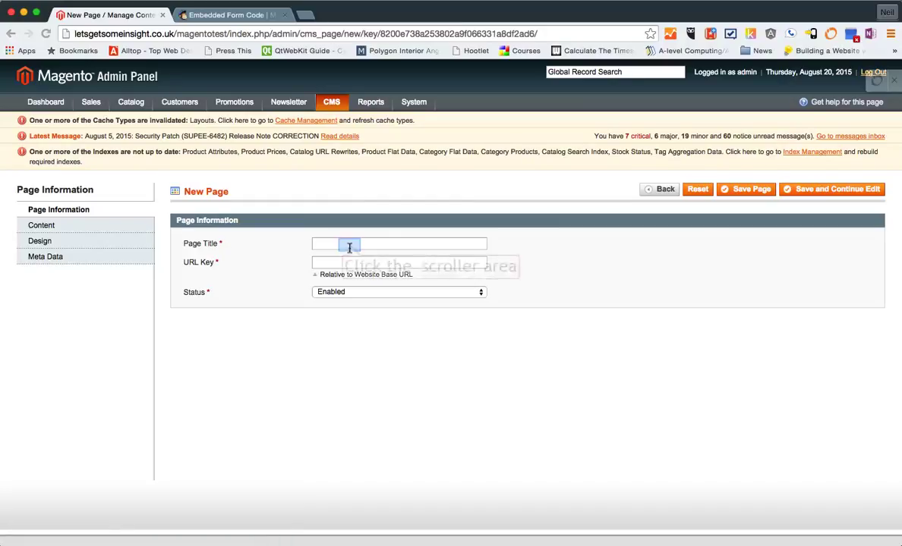
type("signupform")
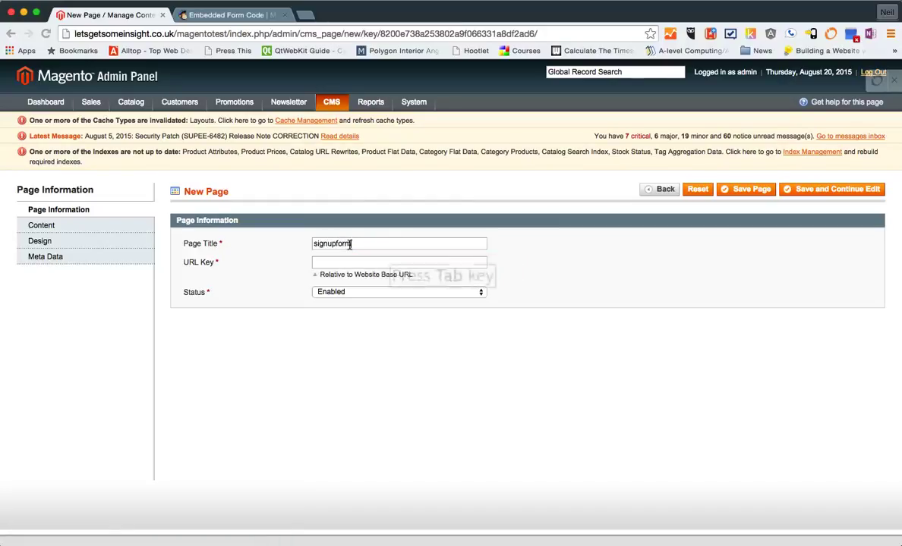
type("s")
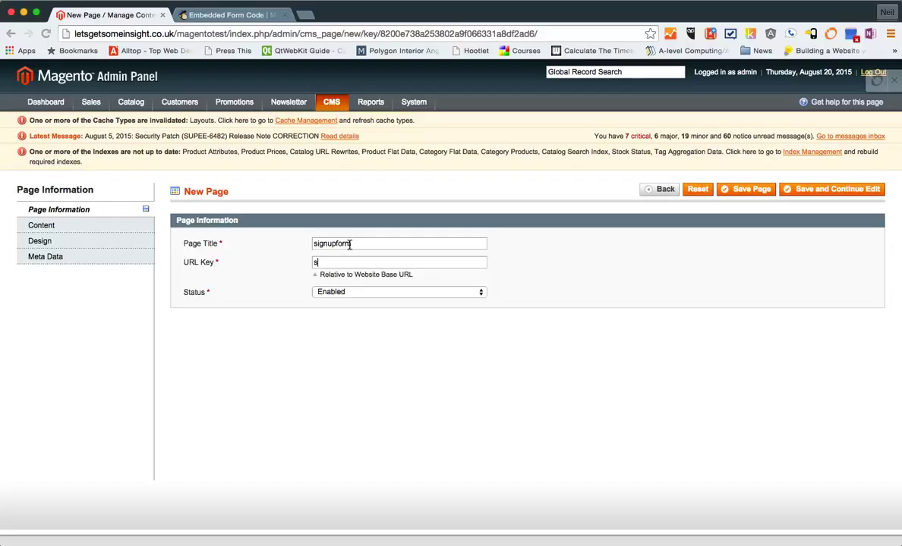
type("ignfrom")
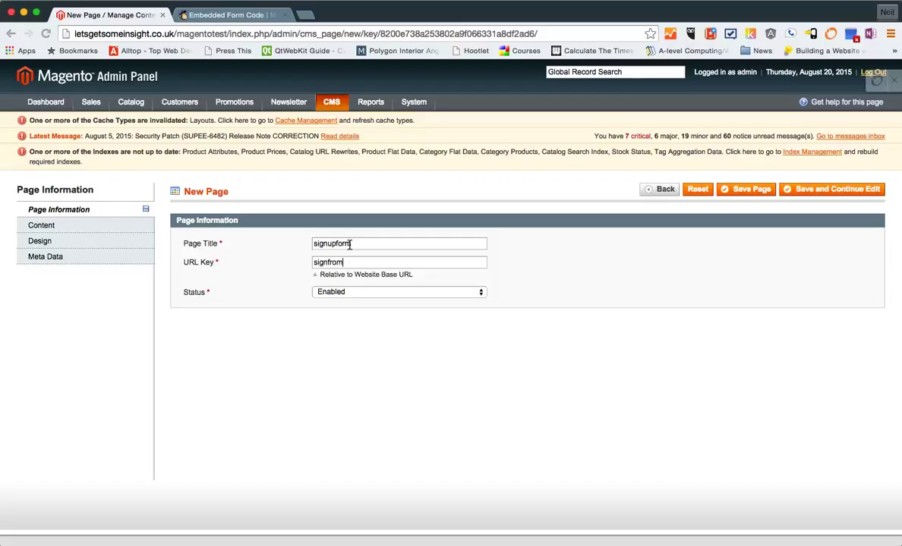
key("Backspace")
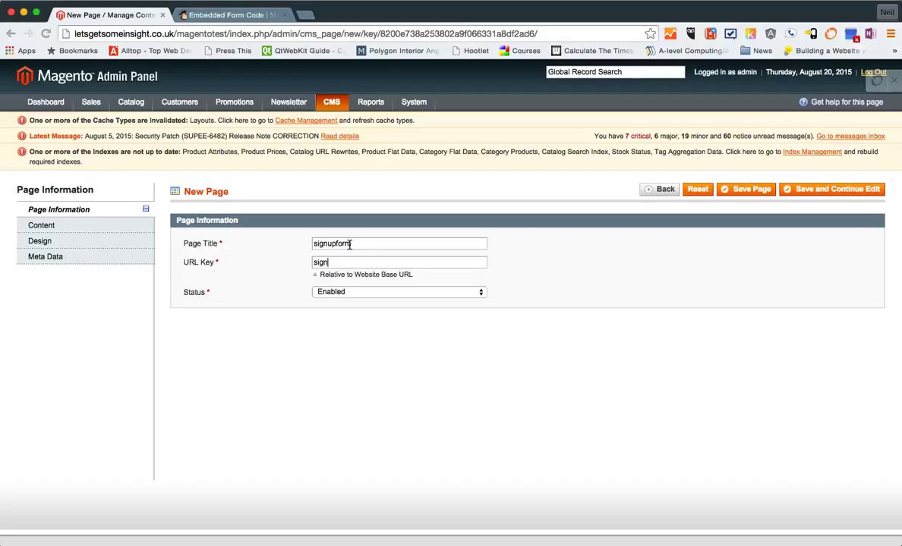
type("upform")
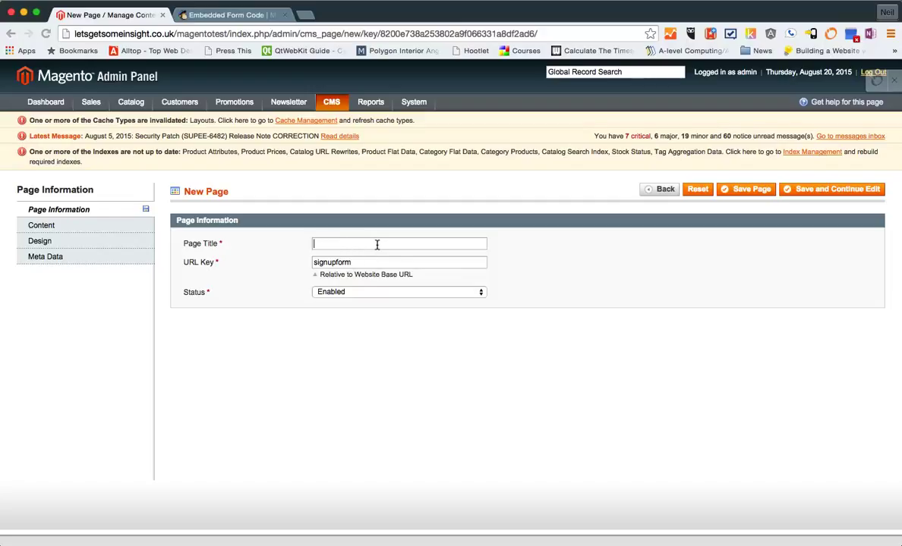
- Title the page 'Mailing List Signup' and move to its Content section
type("Mai")
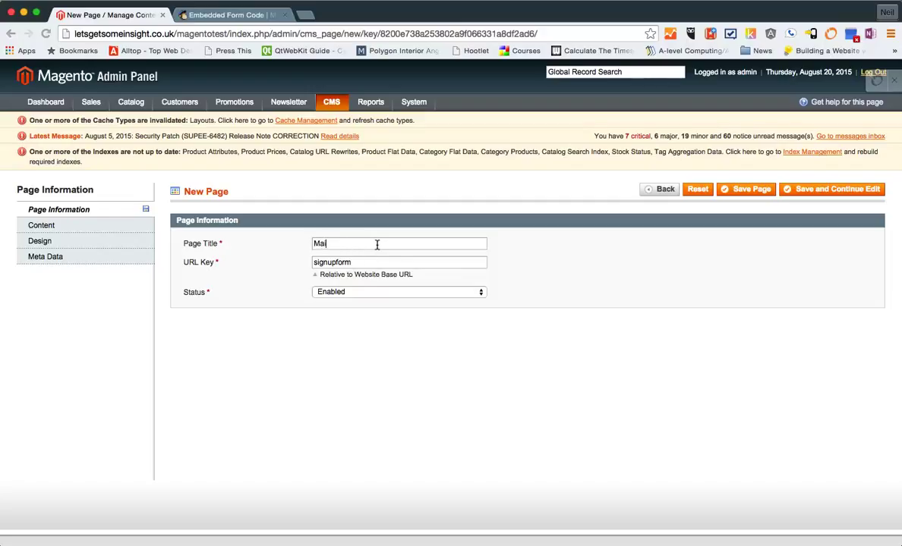
type("ling List Signup")
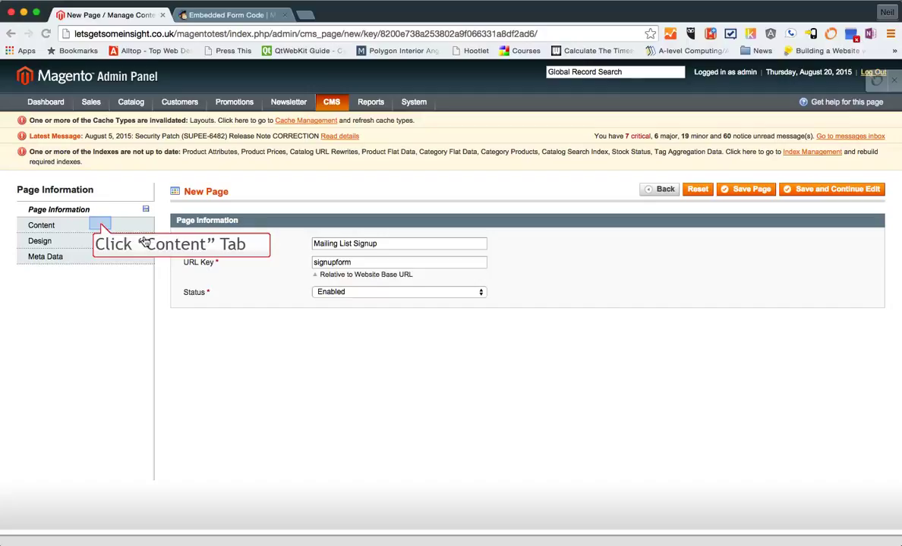
left_click(42, 225)
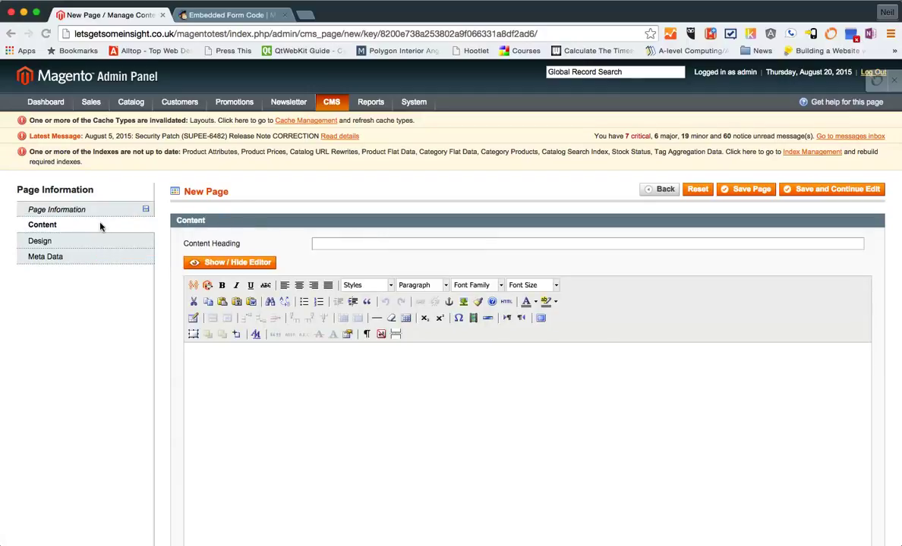
mouse_move(349, 225)
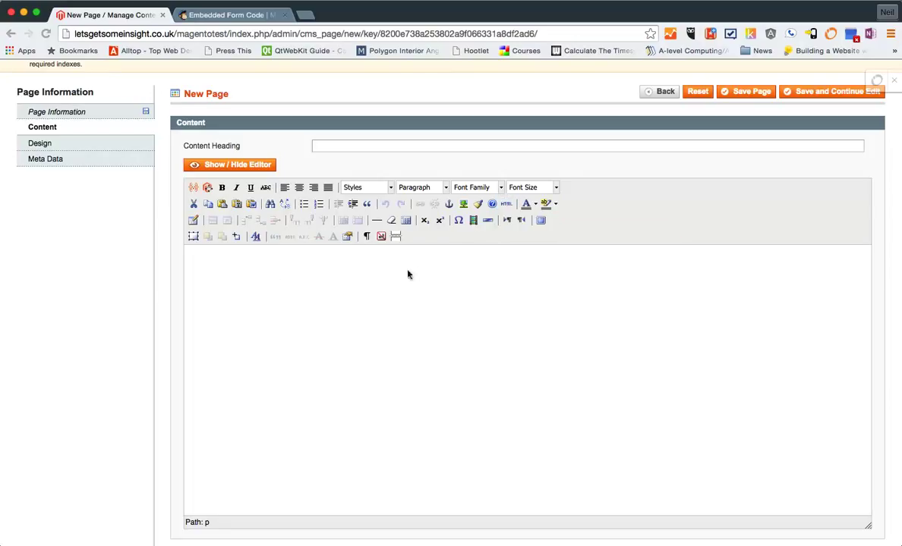
- Paste the Mailchimp embed code into the content's HTML source and apply it
left_click(506, 203)
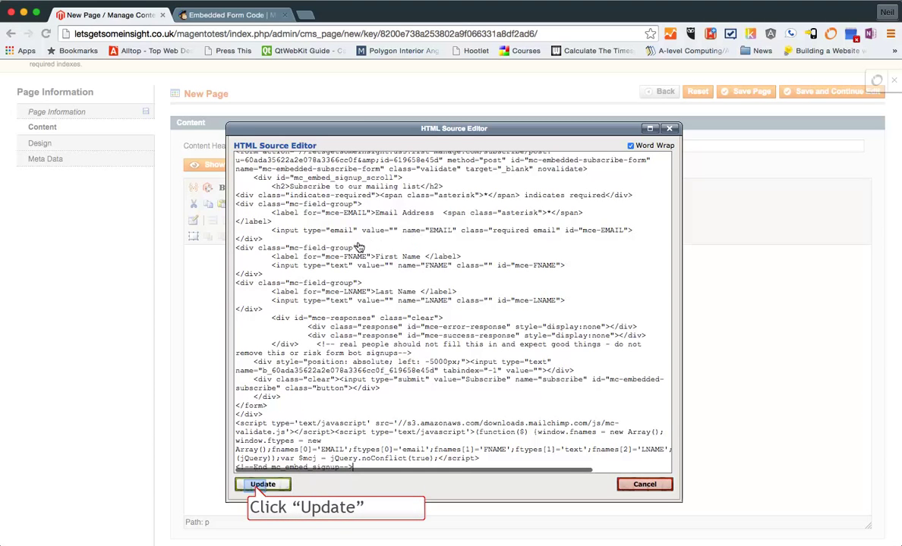
left_click(261, 484)
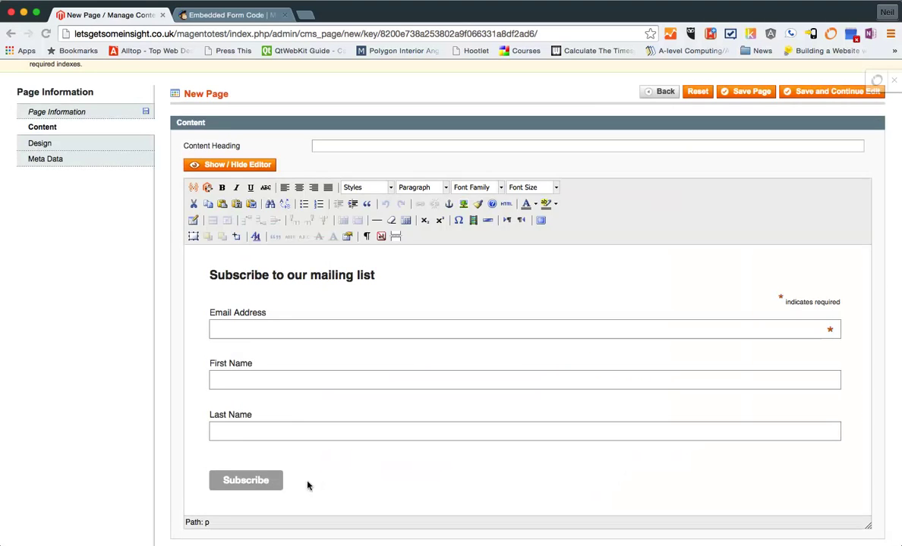
scroll("down", 3)
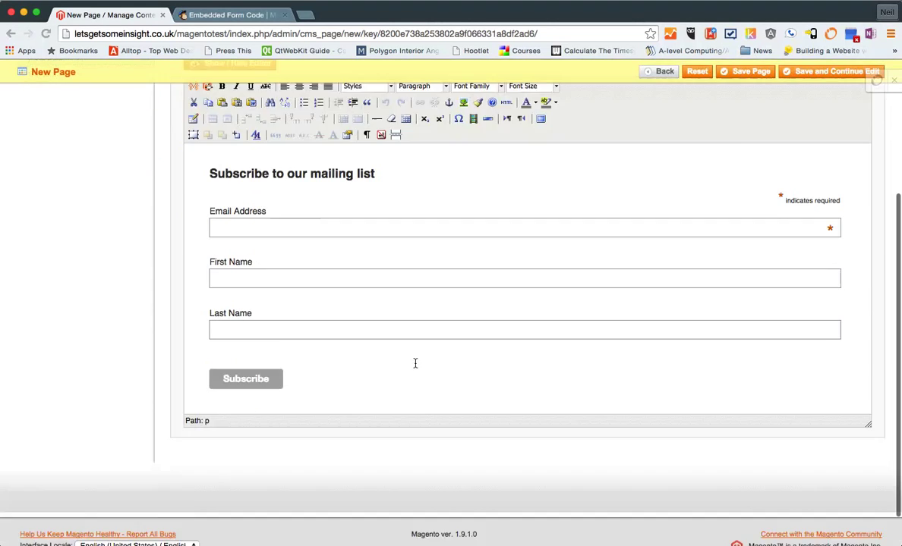
scroll("up", 3)
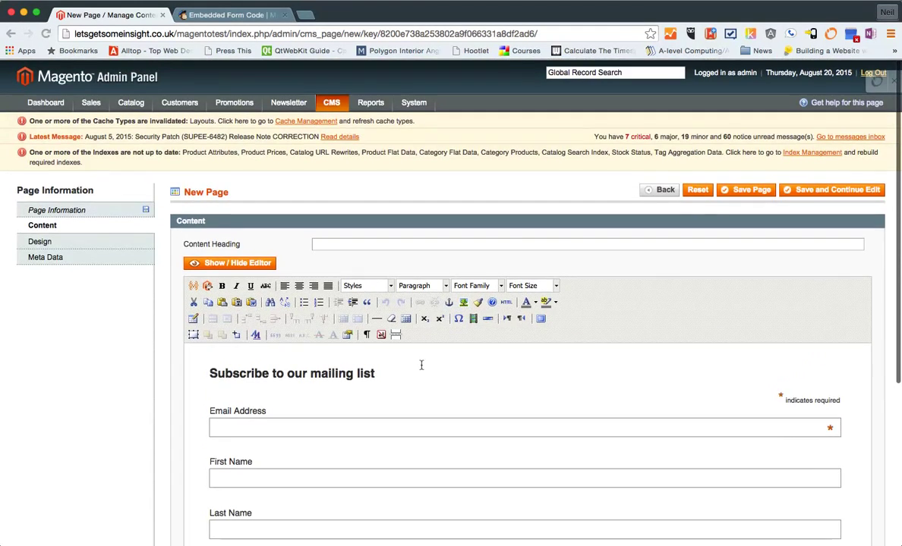
scroll("down", 3)
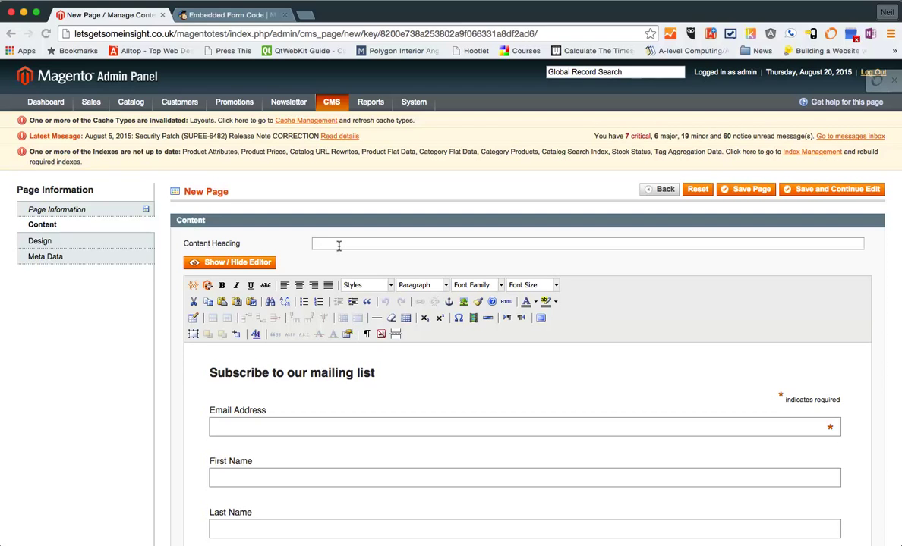
- Set the Content Heading to 'Email Newsletter Signup'
type("Email")
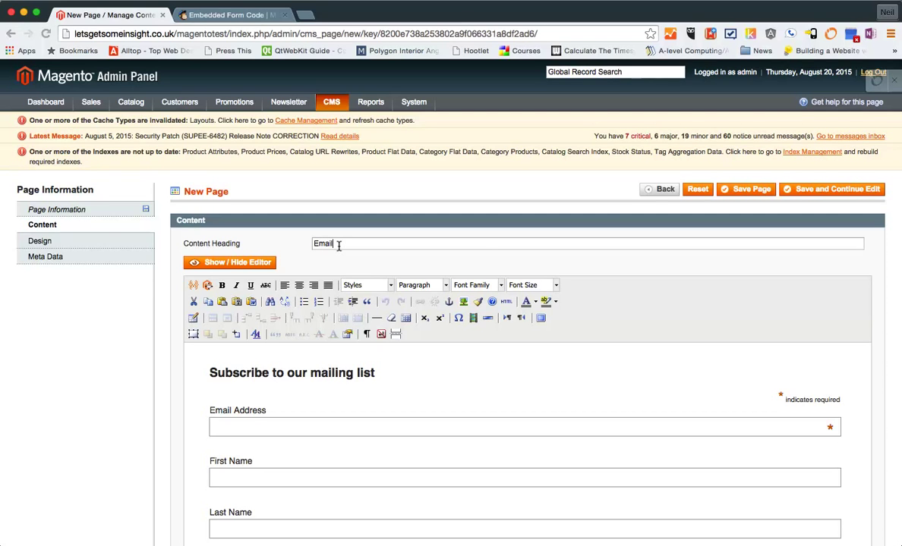
type("Newsletter S")
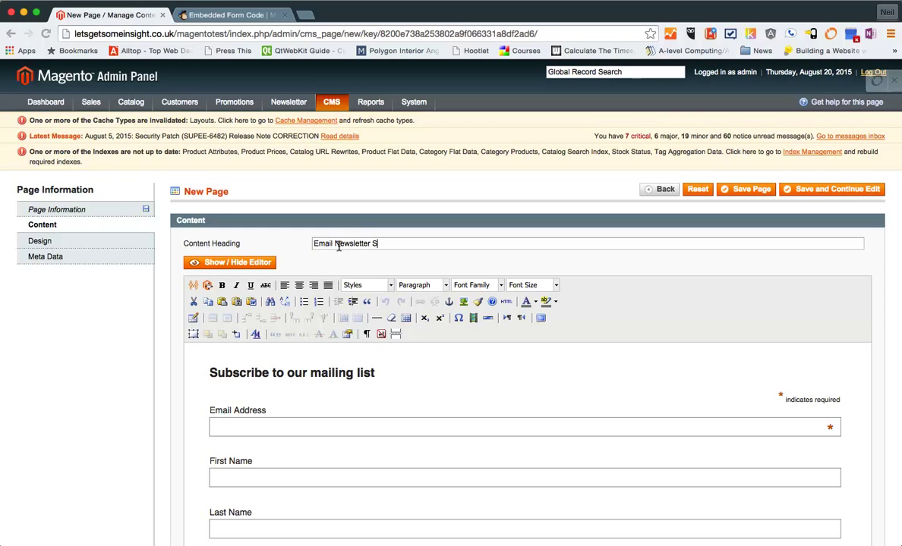
type("ignup")
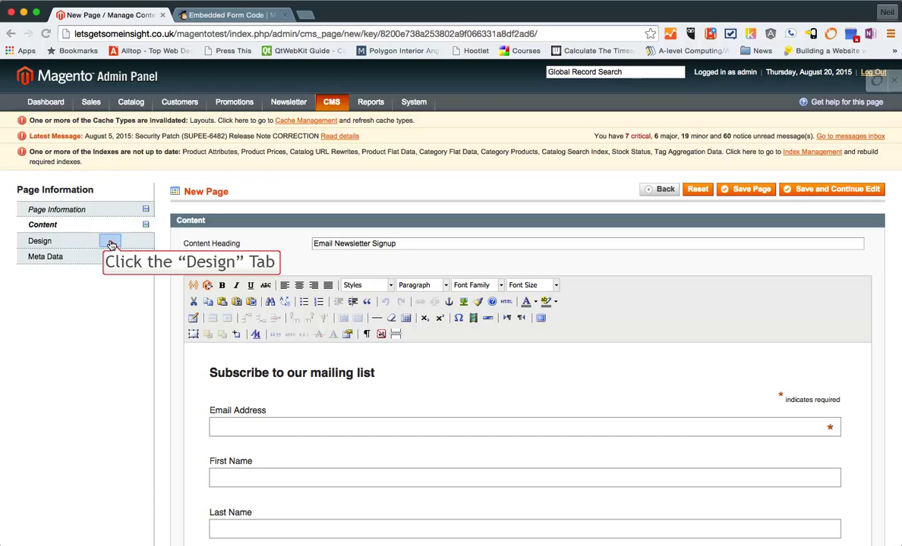
- Review the page's Design layout and Meta Data settings, then return to Page Information
left_click(39, 240)
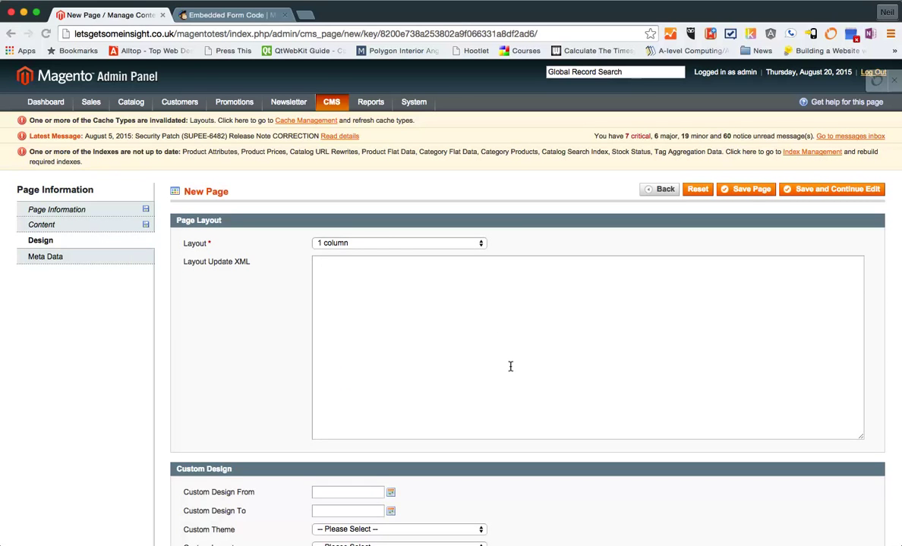
scroll("down", 3)
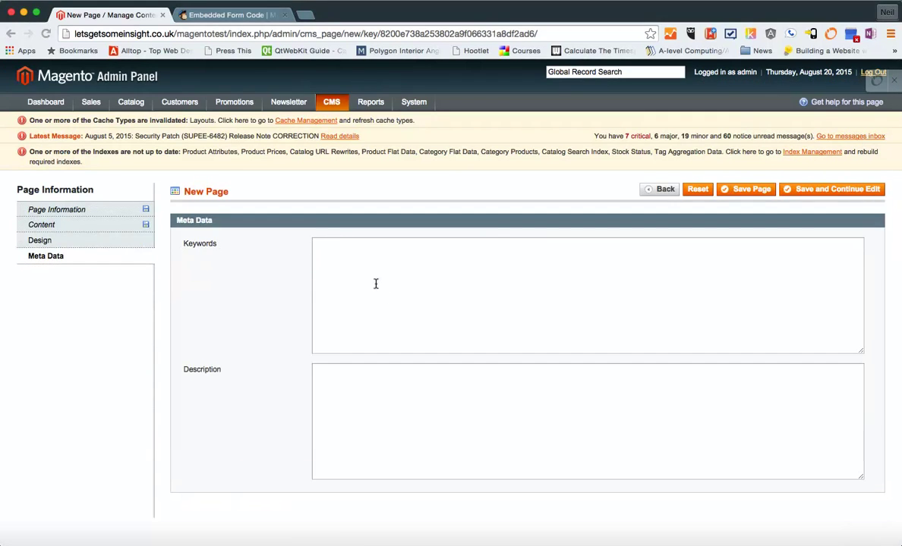
scroll("down", 3)
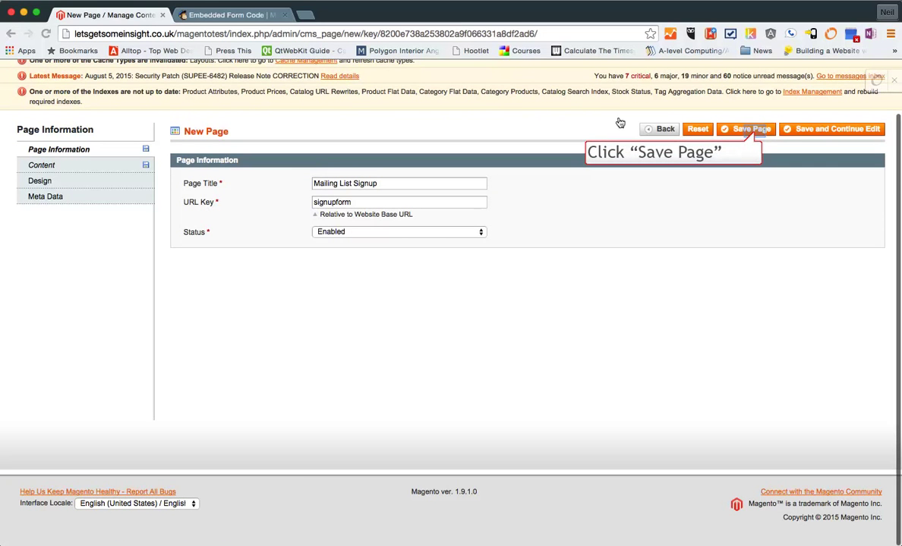
- Save the Mailing List Signup page and preview it on the storefront showing the subscribe form
left_click(746, 127)
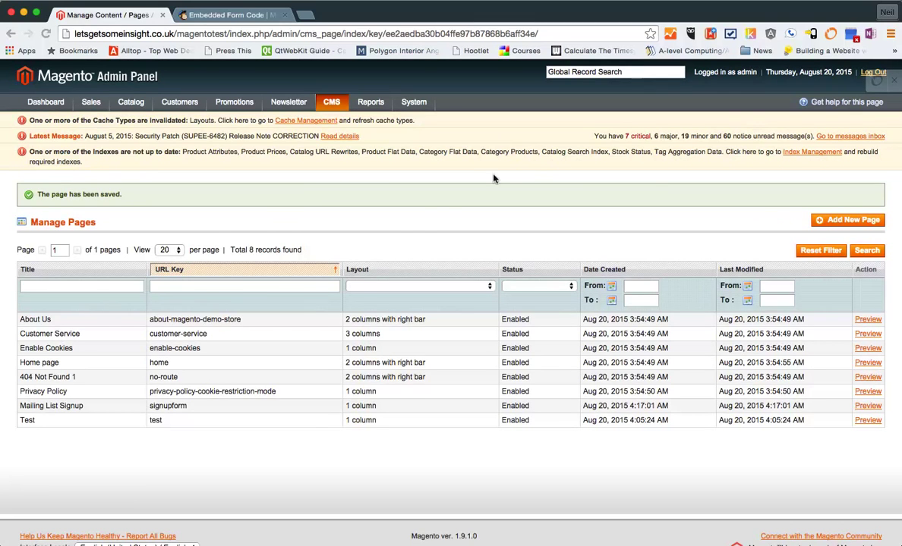
mouse_move(310, 483)
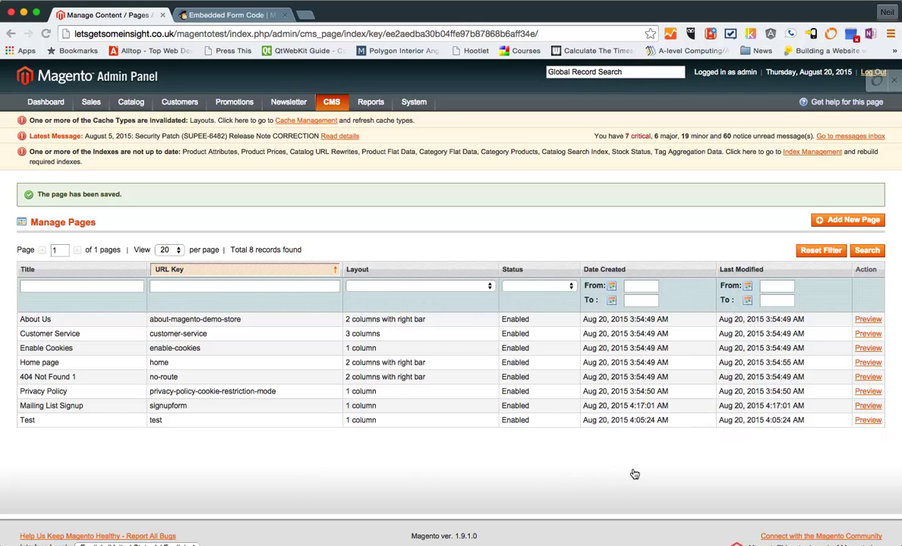
left_click(866, 405)
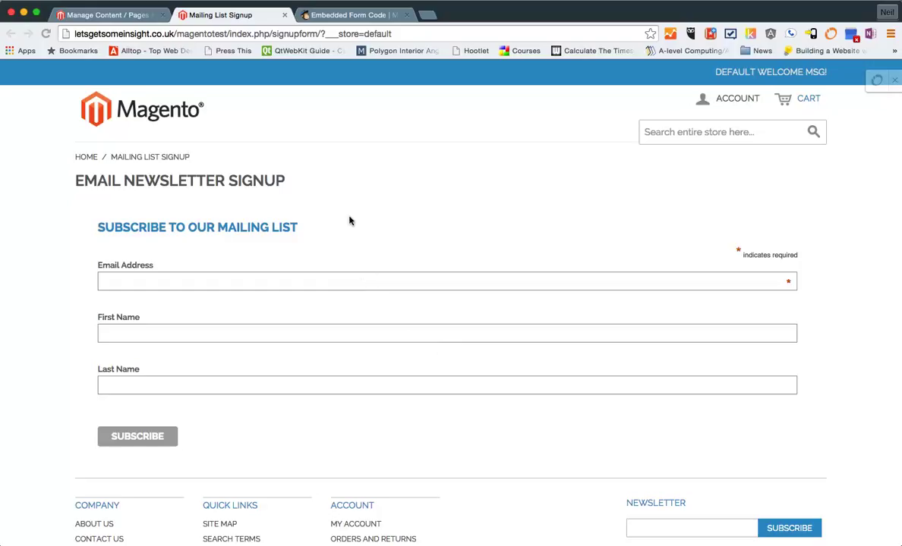
scroll("down", 3)
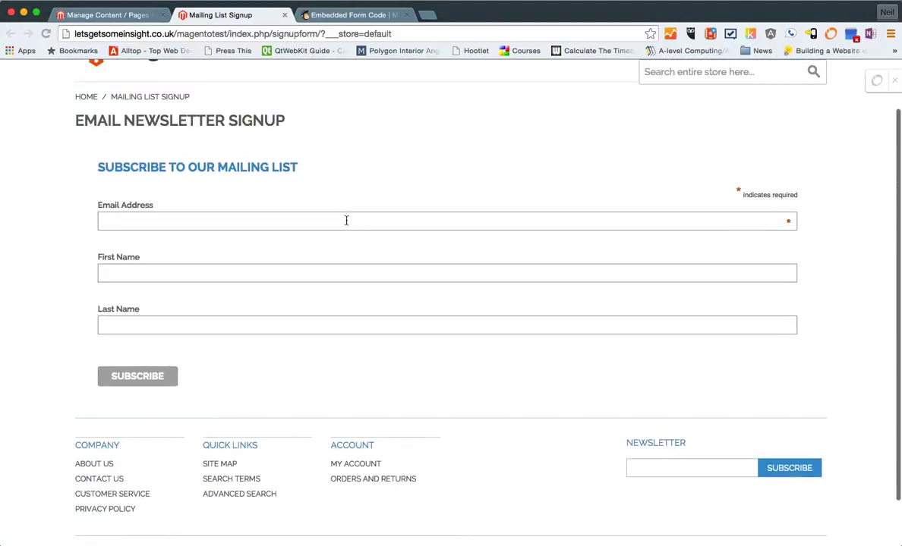